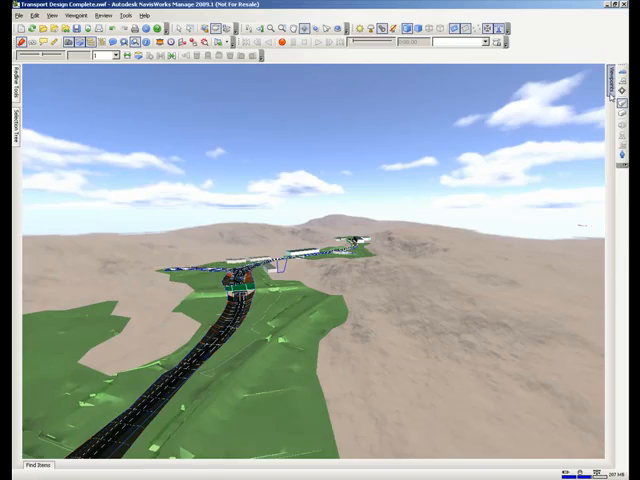
- Show the Saved Viewpoints list and jump to a road-level view beside the buildings
{"action": "left_click", "coordinate": [604, 70]}
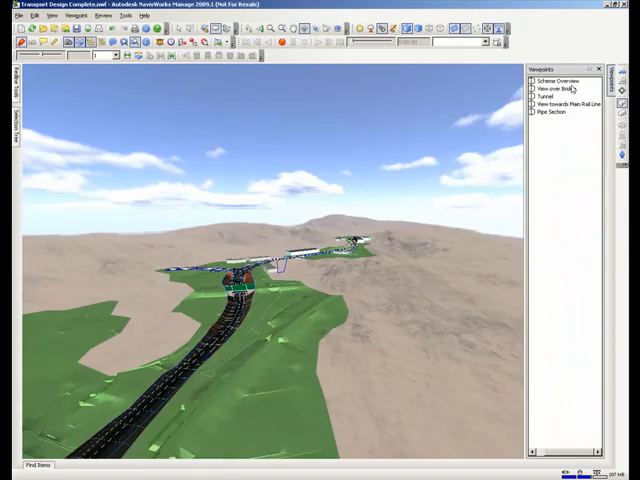
{"action": "left_click", "coordinate": [560, 88]}
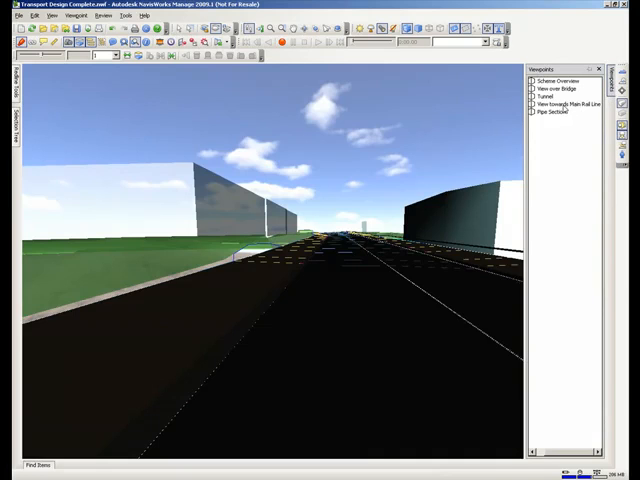
- Switch to the saved street-level viewpoint looking along the carriageway
{"action": "left_click", "coordinate": [568, 104]}
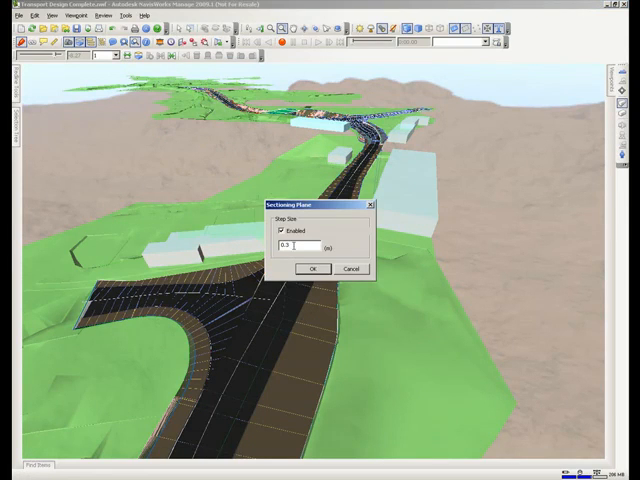
- Enable stepping with a step size of 0.5 and confirm the setting
{"action": "type", "text": "0.5"}
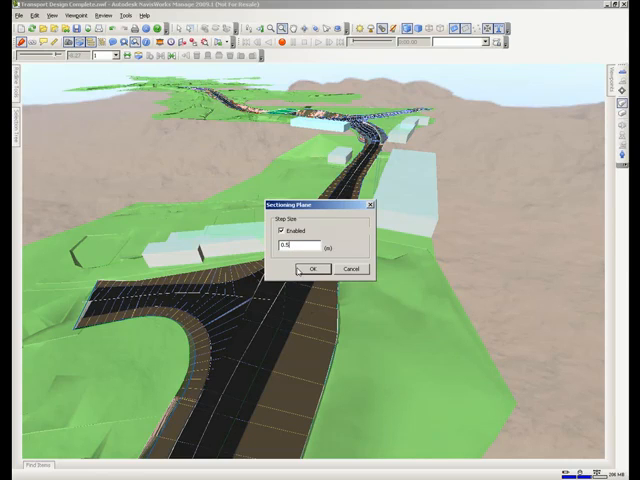
{"action": "left_click", "coordinate": [312, 268]}
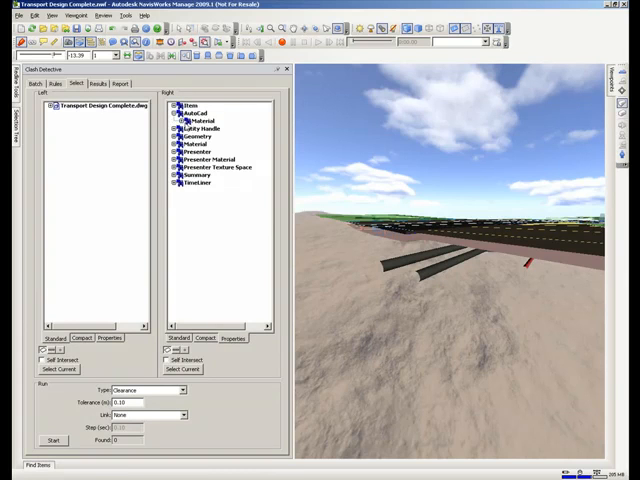
- Choose Left and Right road object groups, run the Clearance test and view a clash result
{"action": "left_click", "coordinate": [176, 128]}
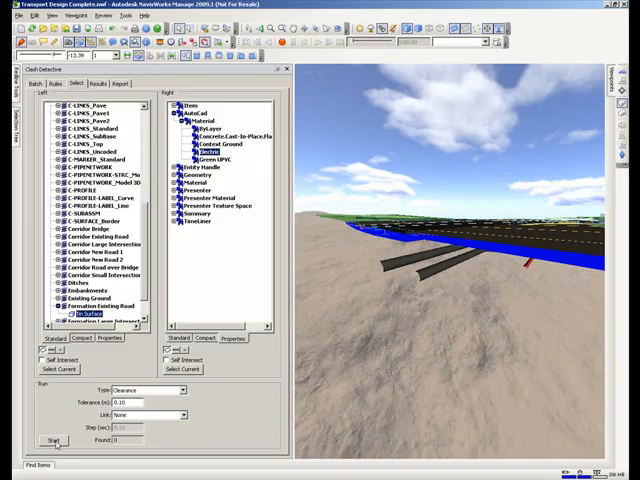
{"action": "left_click", "coordinate": [52, 440]}
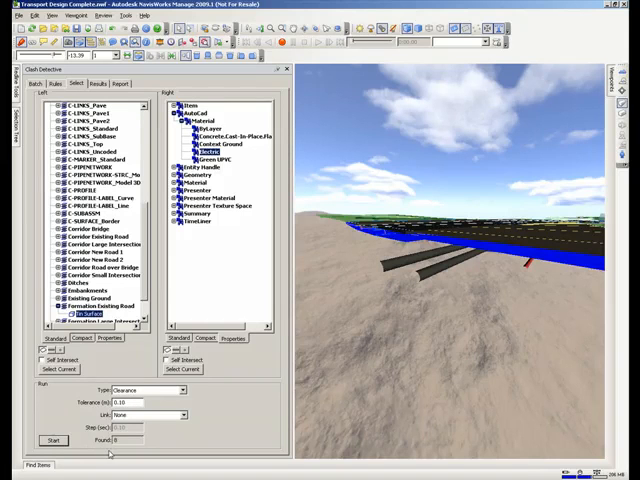
{"action": "left_click", "coordinate": [96, 84]}
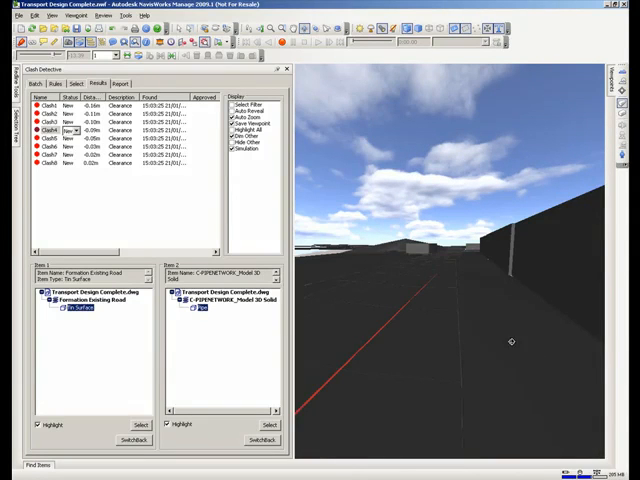
{"action": "left_click", "coordinate": [60, 84]}
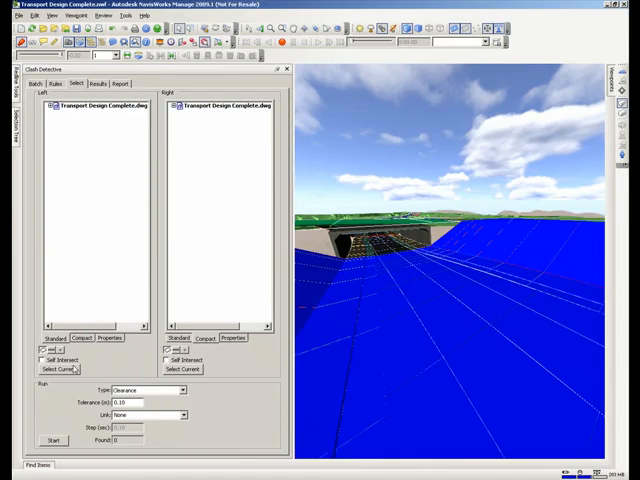
- Set up a second Clearance test on other objects, run it and zoom to two of its clashes
{"action": "left_click", "coordinate": [50, 108]}
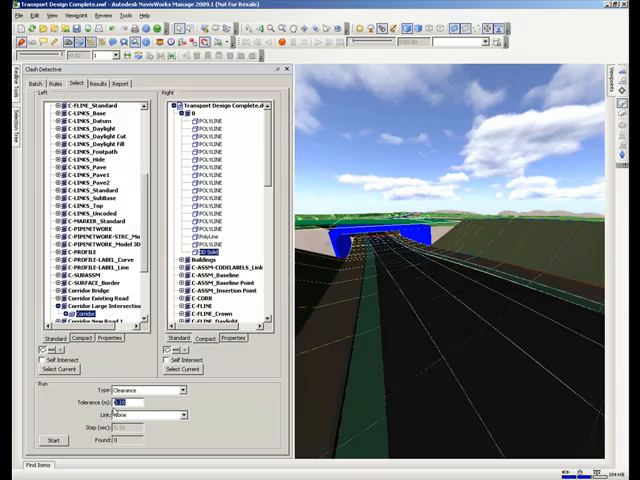
{"action": "left_click", "coordinate": [52, 440]}
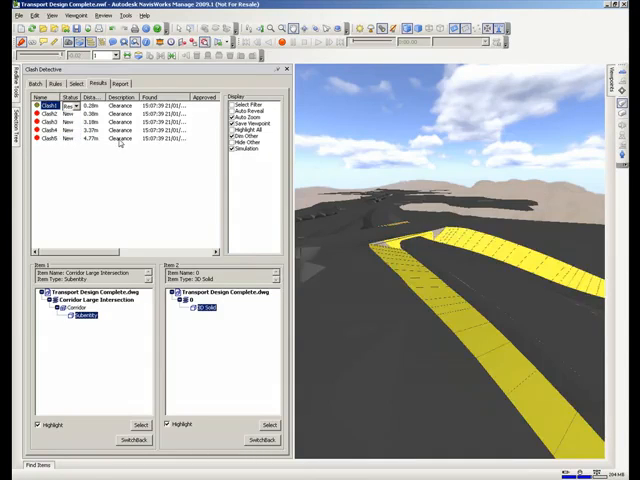
{"action": "left_click", "coordinate": [40, 112]}
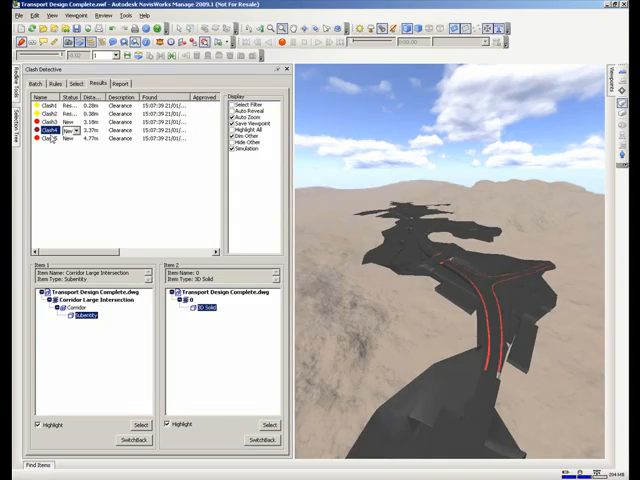
{"action": "left_click", "coordinate": [44, 140]}
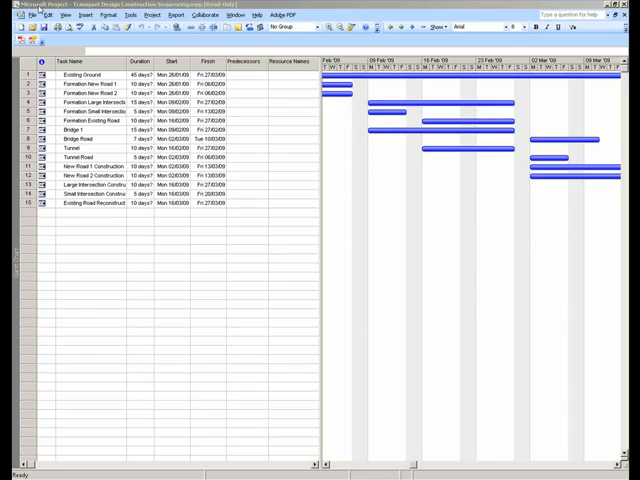
{"action": "left_click", "coordinate": [88, 76]}
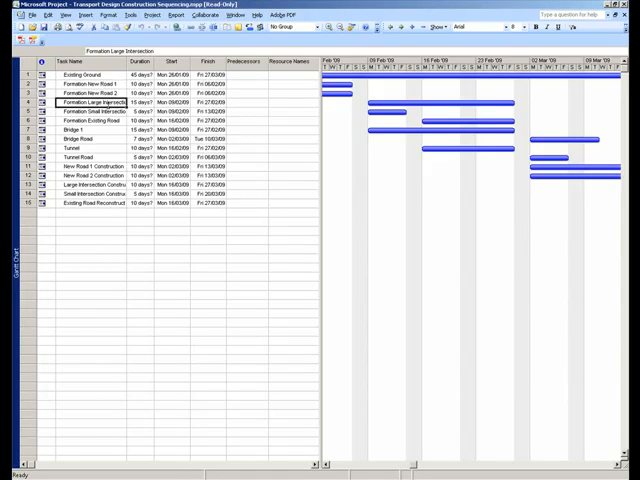
{"action": "left_click", "coordinate": [90, 112]}
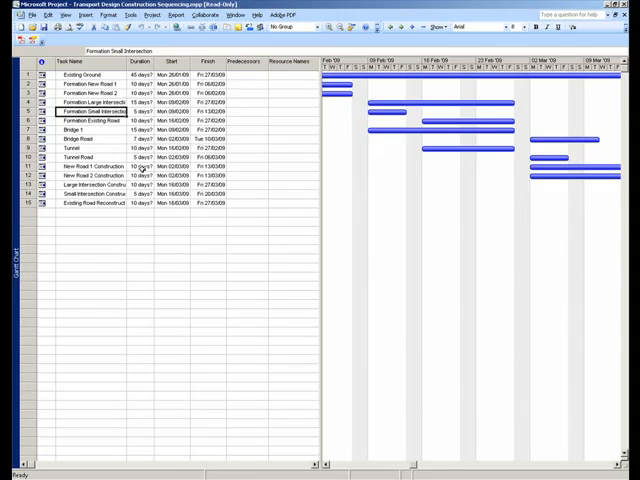
{"action": "left_click", "coordinate": [90, 184]}
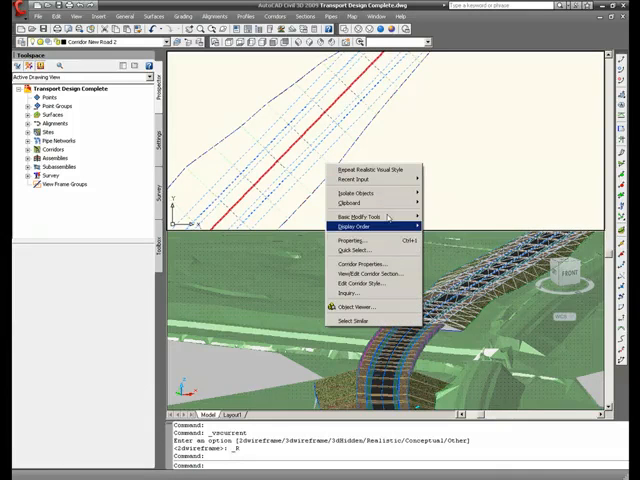
- Pick a corridor surface style in Corridor Properties, review its display and apply it
{"action": "left_click", "coordinate": [356, 262]}
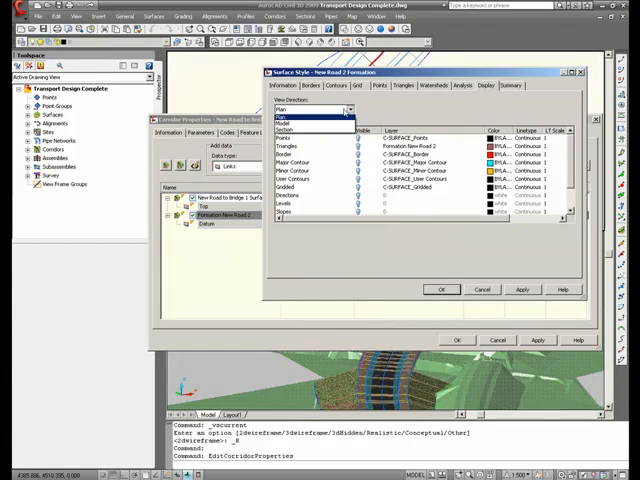
{"action": "left_click", "coordinate": [300, 116]}
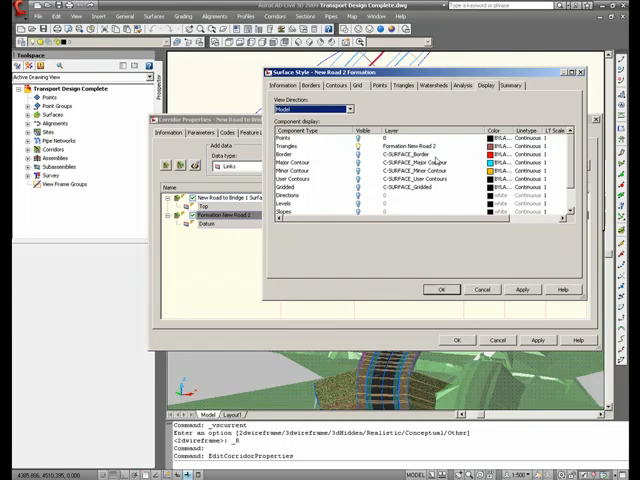
{"action": "left_click", "coordinate": [440, 288]}
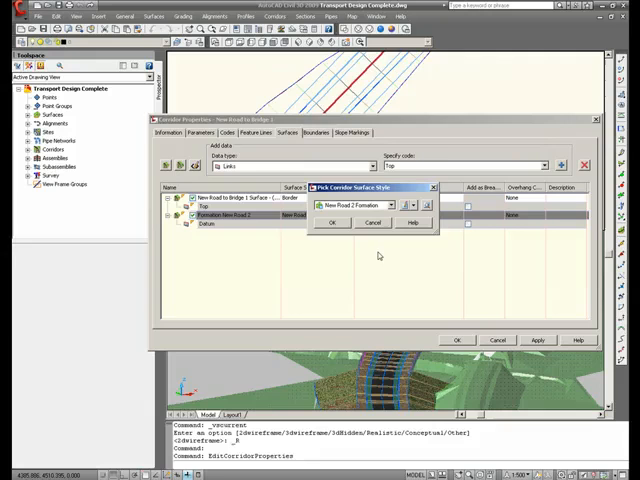
{"action": "left_click", "coordinate": [334, 222]}
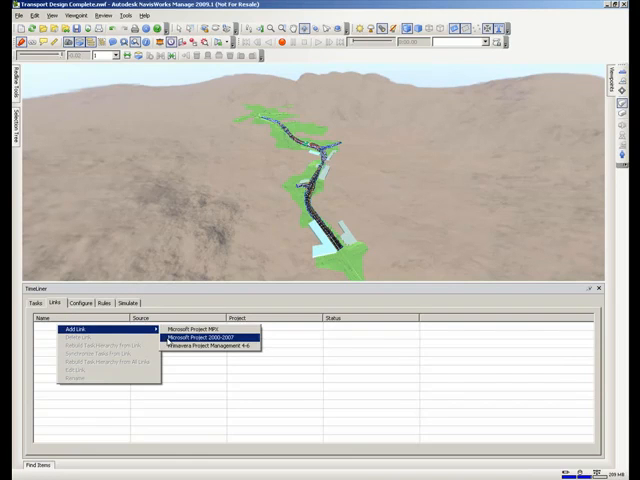
- Add the construction sequencing .mpp as a Microsoft Project data source, accept field mapping and list its tasks
{"action": "left_click", "coordinate": [204, 336]}
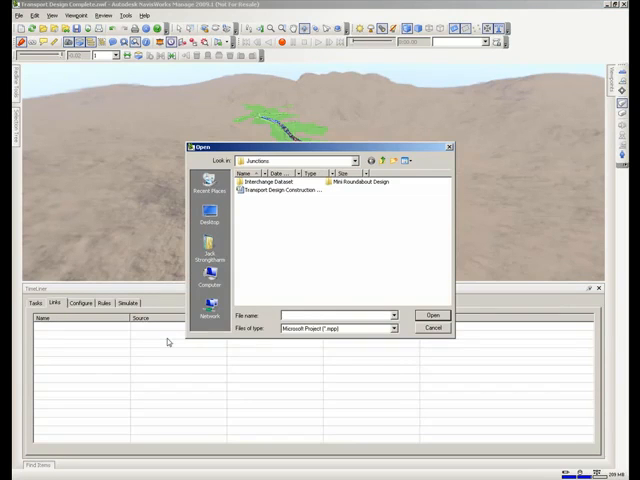
{"action": "left_click", "coordinate": [288, 190]}
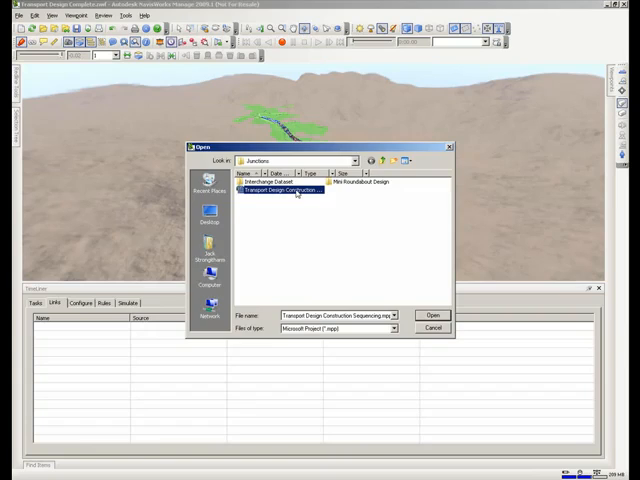
{"action": "left_click", "coordinate": [432, 316]}
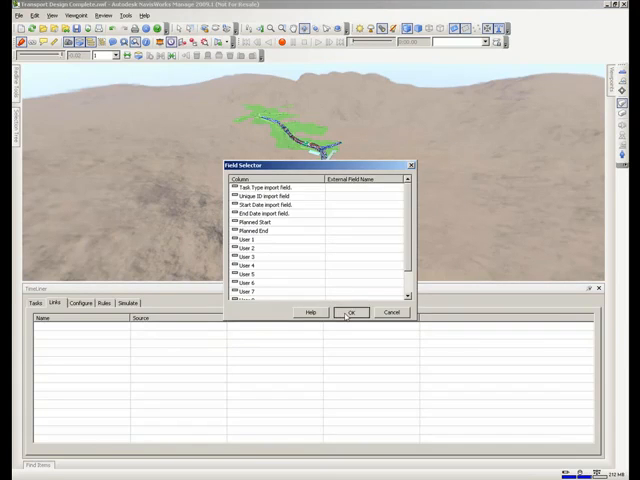
{"action": "left_click", "coordinate": [350, 312]}
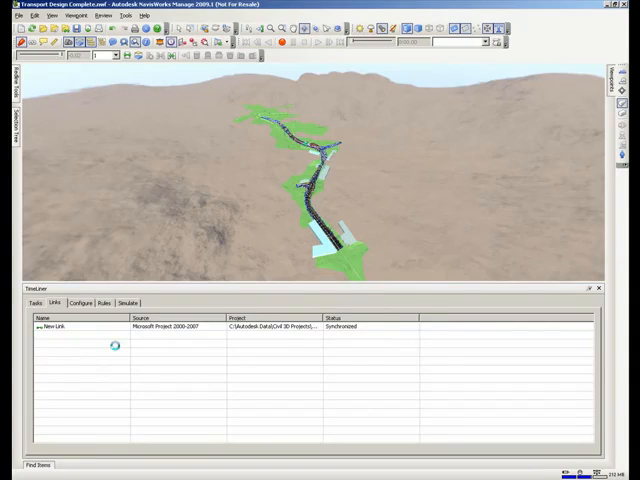
{"action": "left_click", "coordinate": [28, 304]}
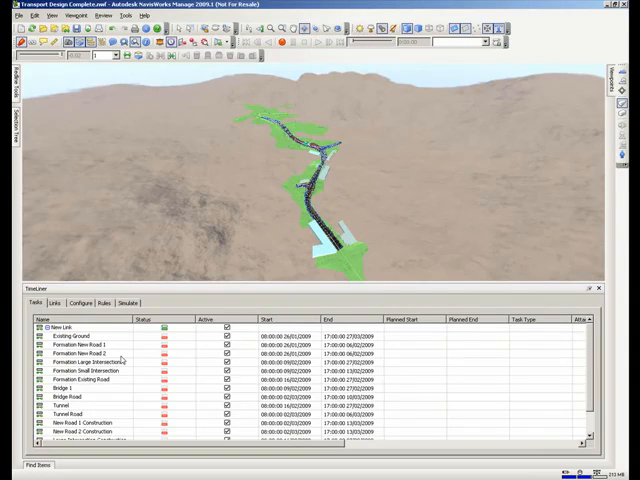
- Apply the TimeLiner rule attaching tasks to same-named selection sets and return to Tasks
{"action": "left_click", "coordinate": [70, 388]}
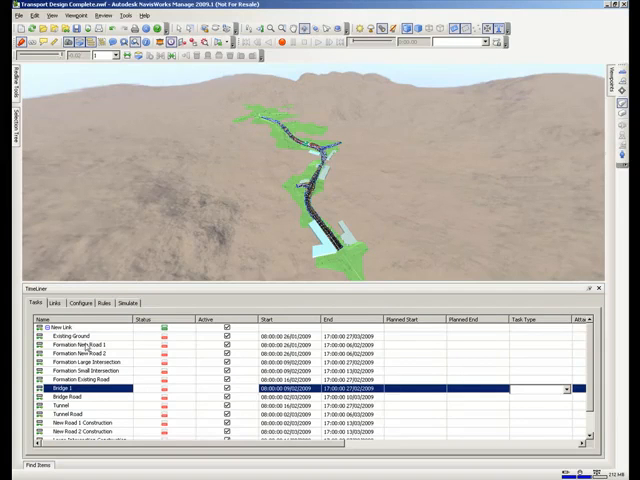
{"action": "left_click", "coordinate": [104, 304]}
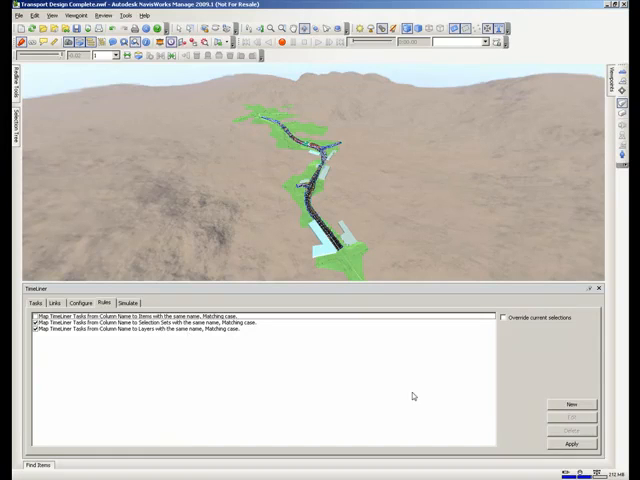
{"action": "left_click", "coordinate": [32, 304]}
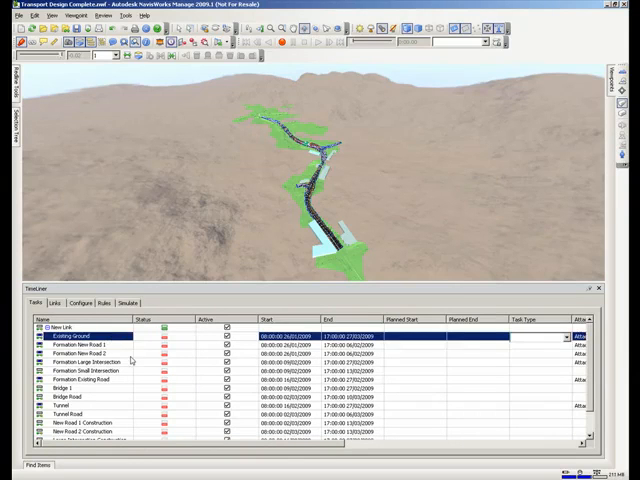
{"action": "scroll", "scroll_direction": "down", "scroll_amount": 3}
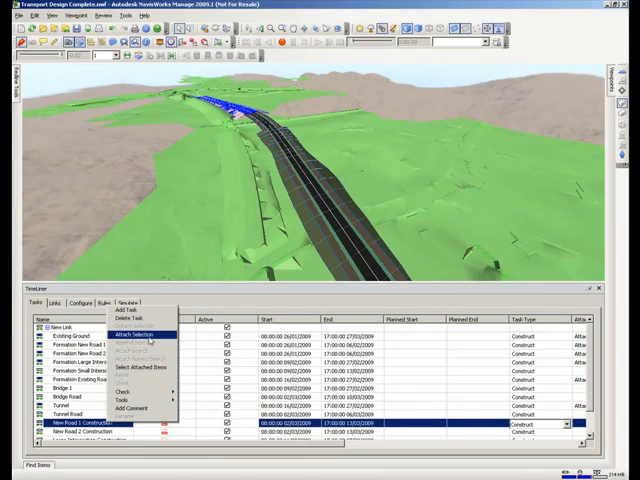
- Attach the selected road geometry to its task rows using Attach Current Selection
{"action": "left_click", "coordinate": [140, 334]}
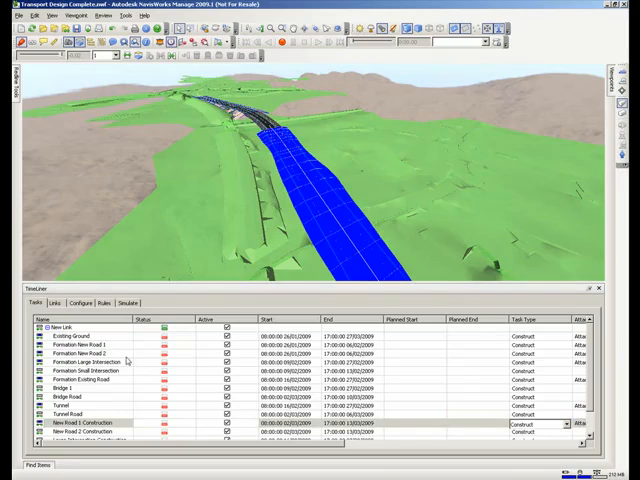
{"action": "right_click", "coordinate": [76, 432]}
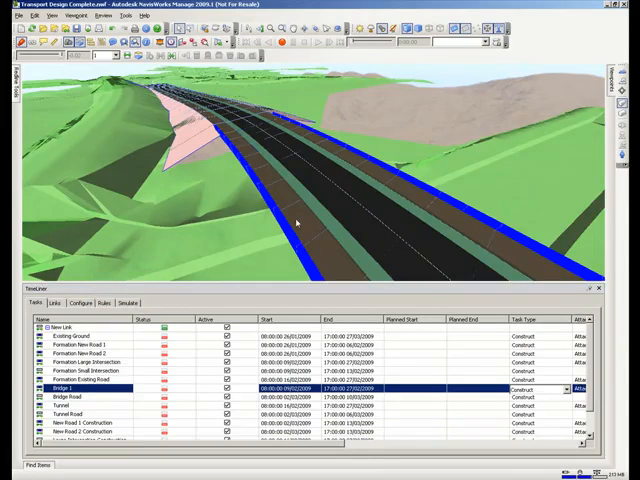
{"action": "left_click", "coordinate": [70, 398]}
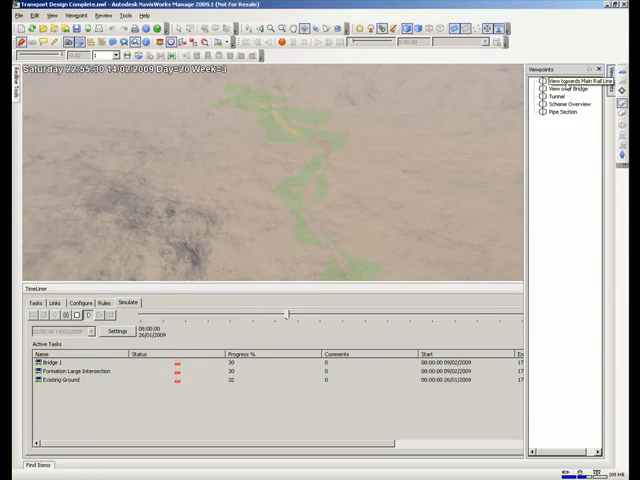
- Play the construction simulation and watch it from a ground-level then an overhead viewpoint
{"action": "left_click", "coordinate": [570, 88]}
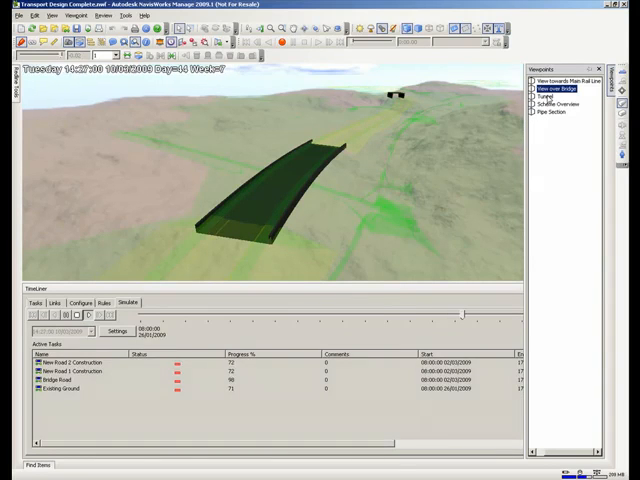
{"action": "left_click", "coordinate": [558, 96]}
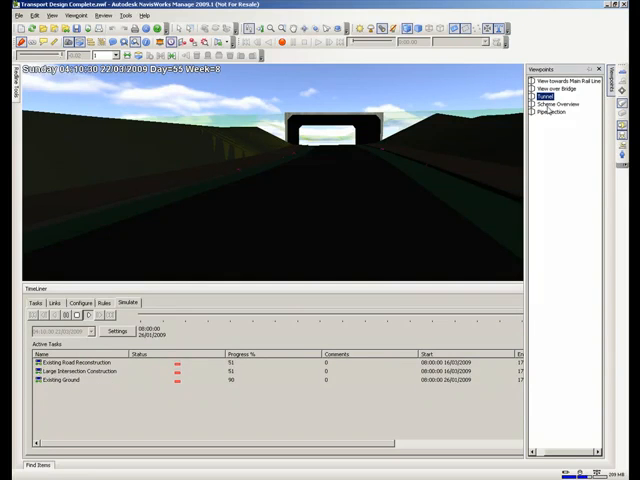
{"action": "left_click", "coordinate": [564, 104]}
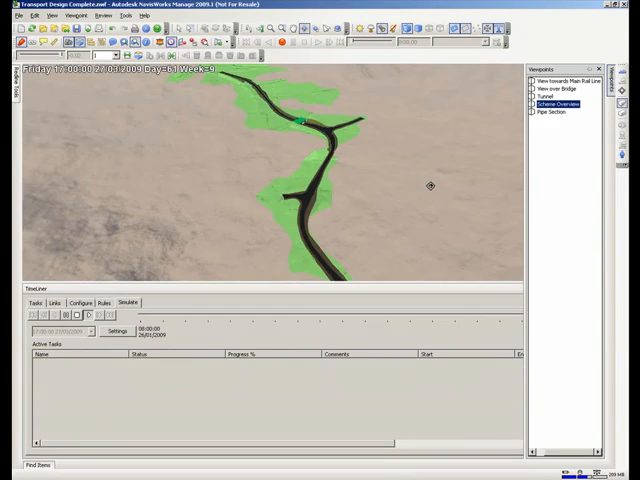